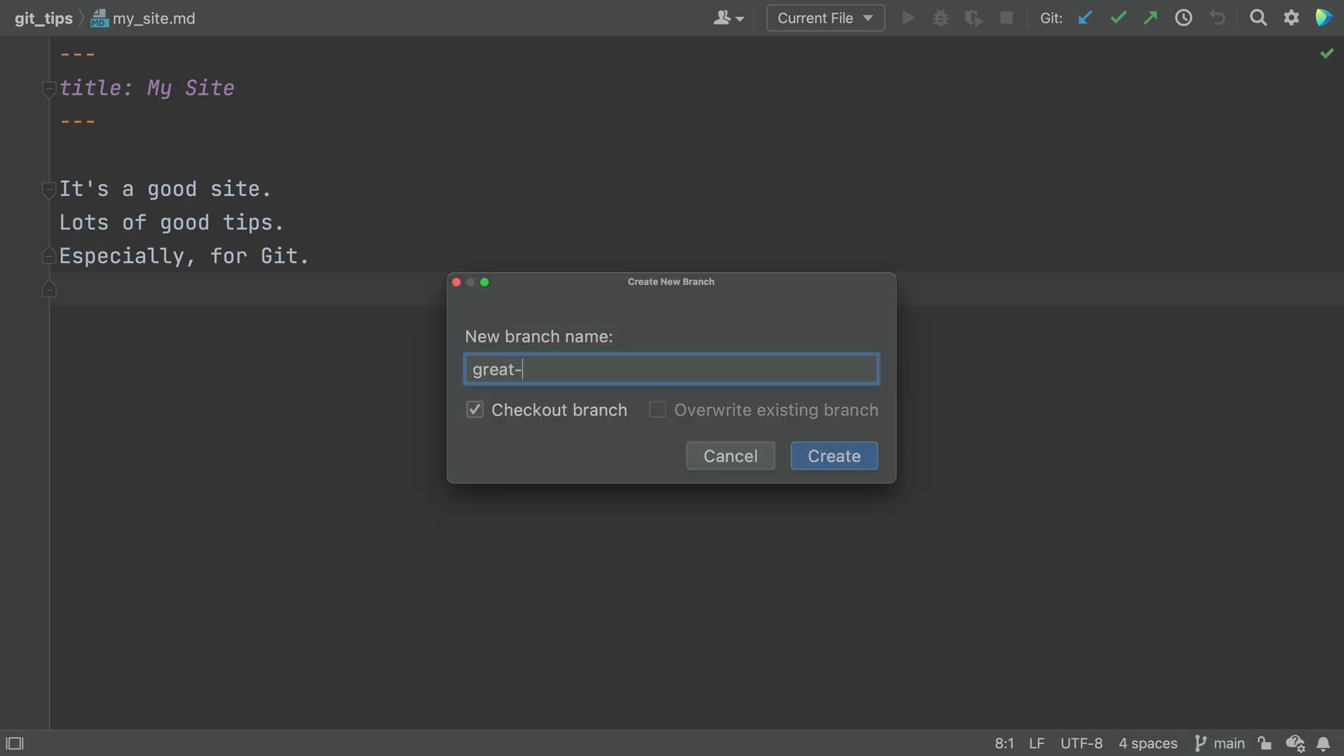
Create and check out branch great-site, change 'good' to 'great', and commit it.
click(834, 456)
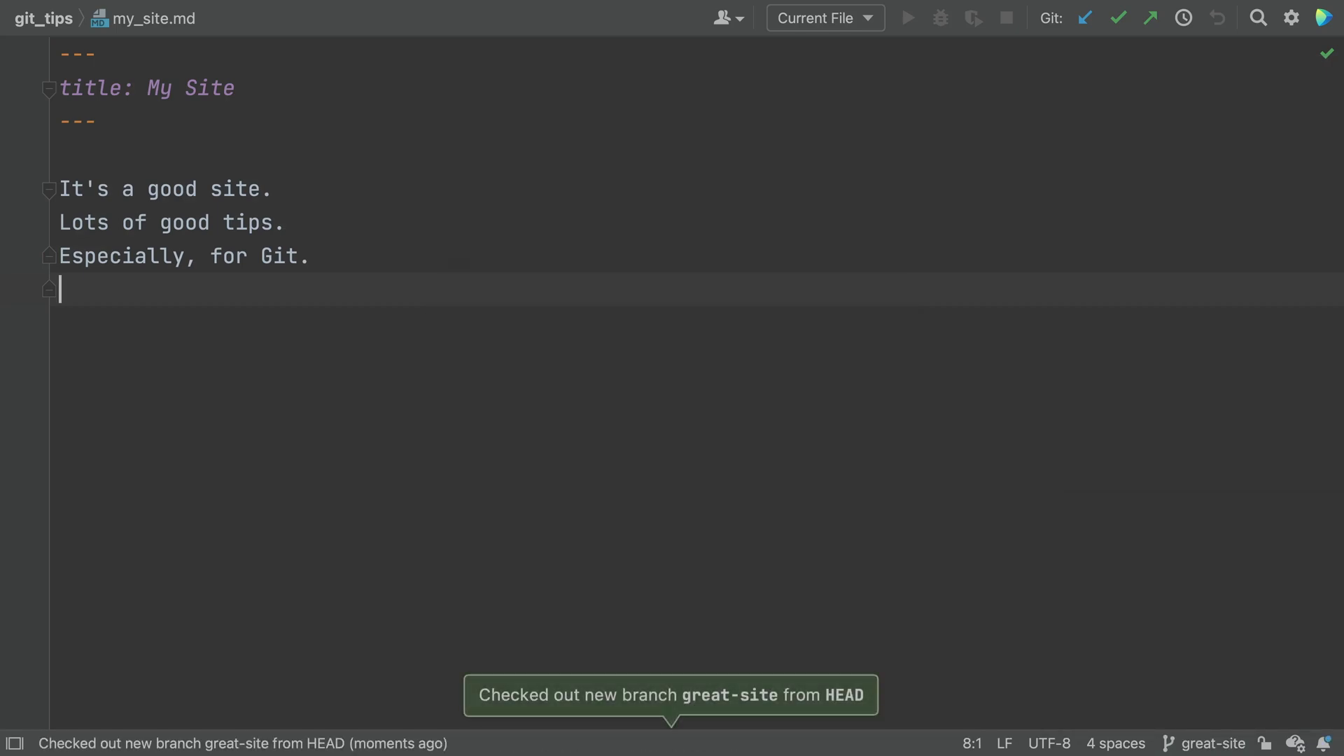
text(great)
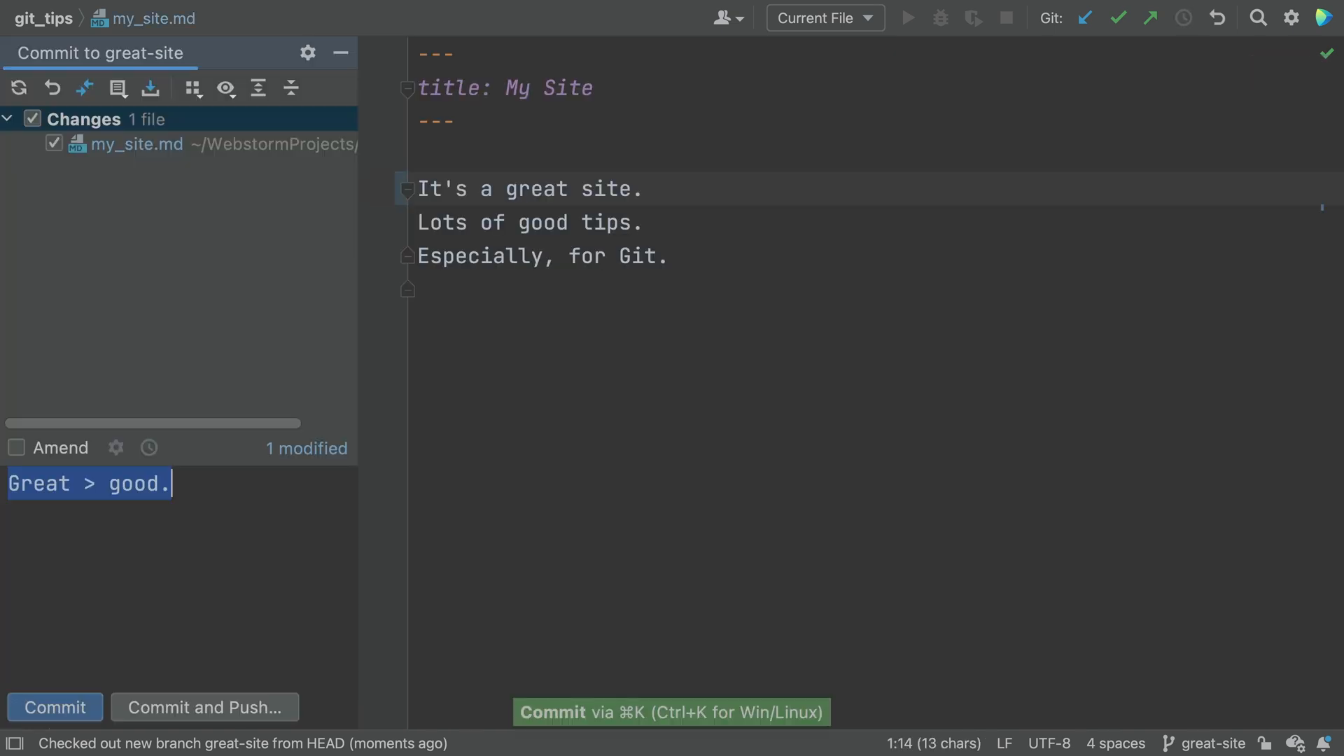
click(53, 707)
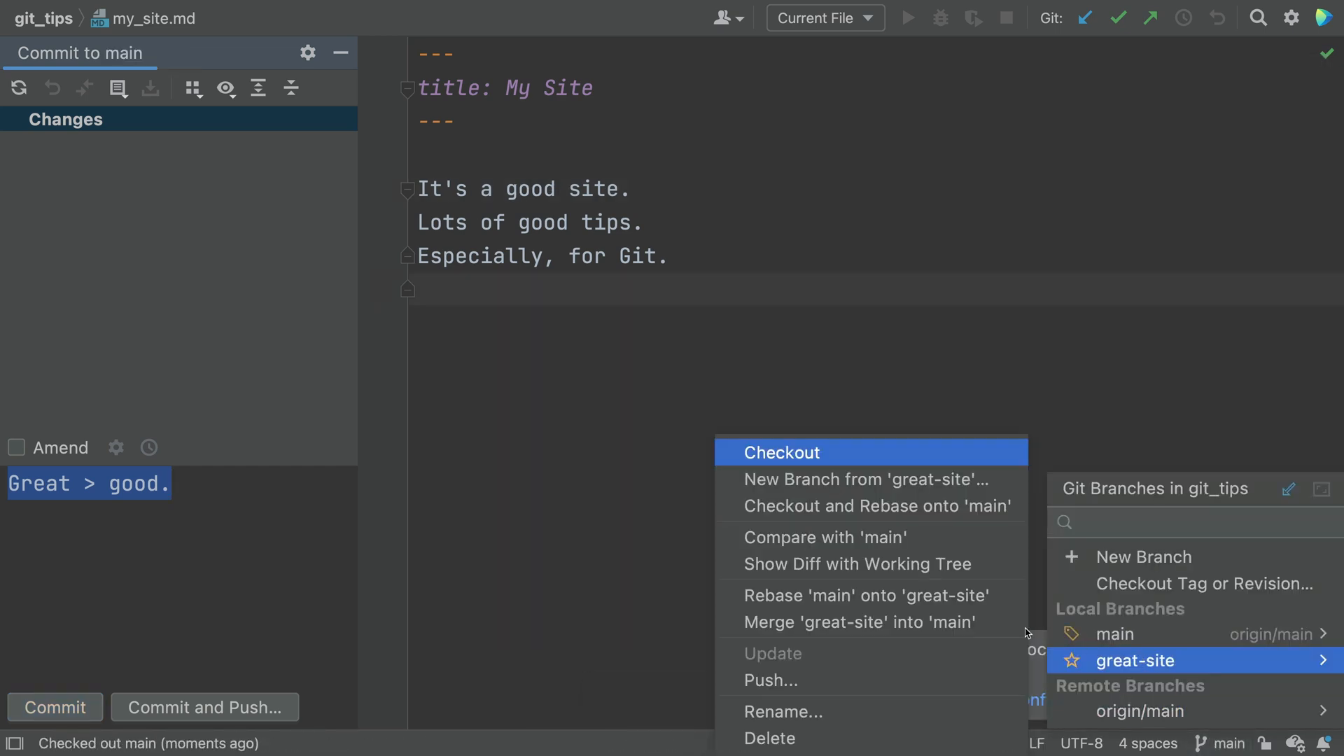
Merge great-site into main, then push the merged commit to origin/main.
click(861, 622)
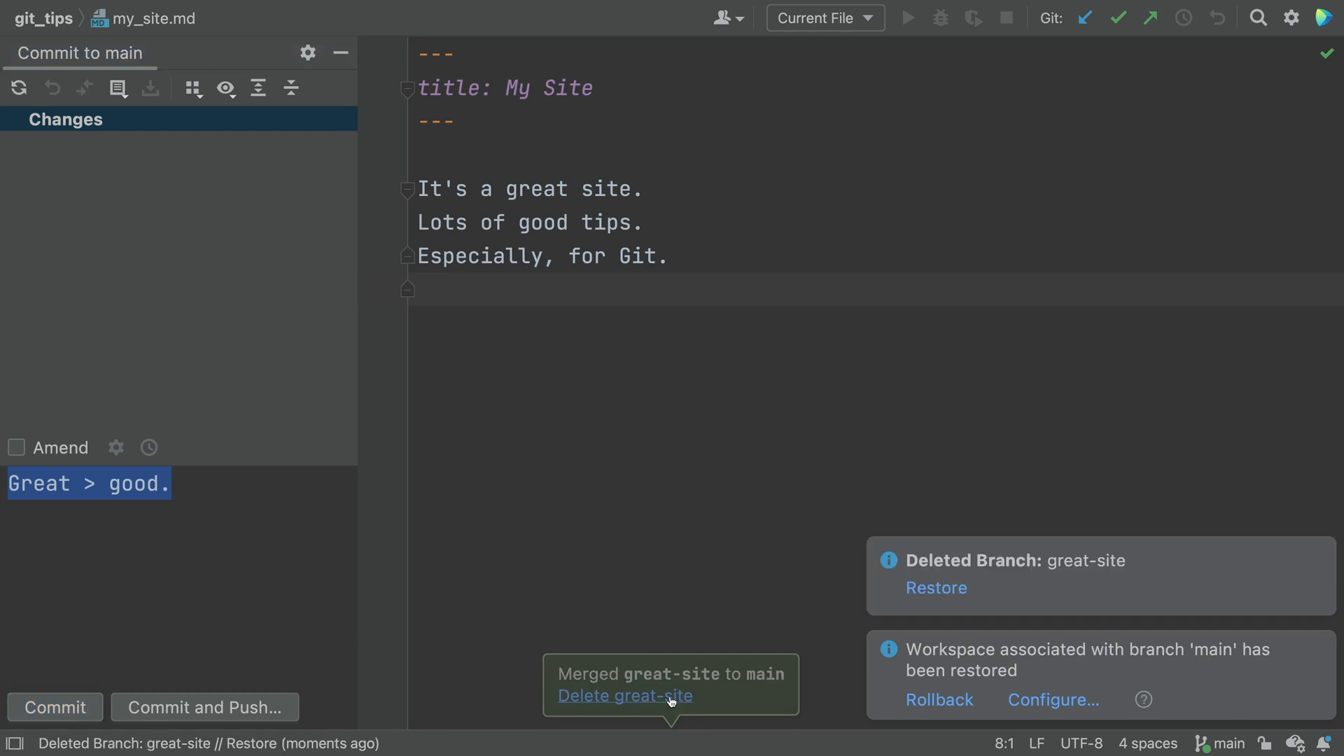
click(204, 708)
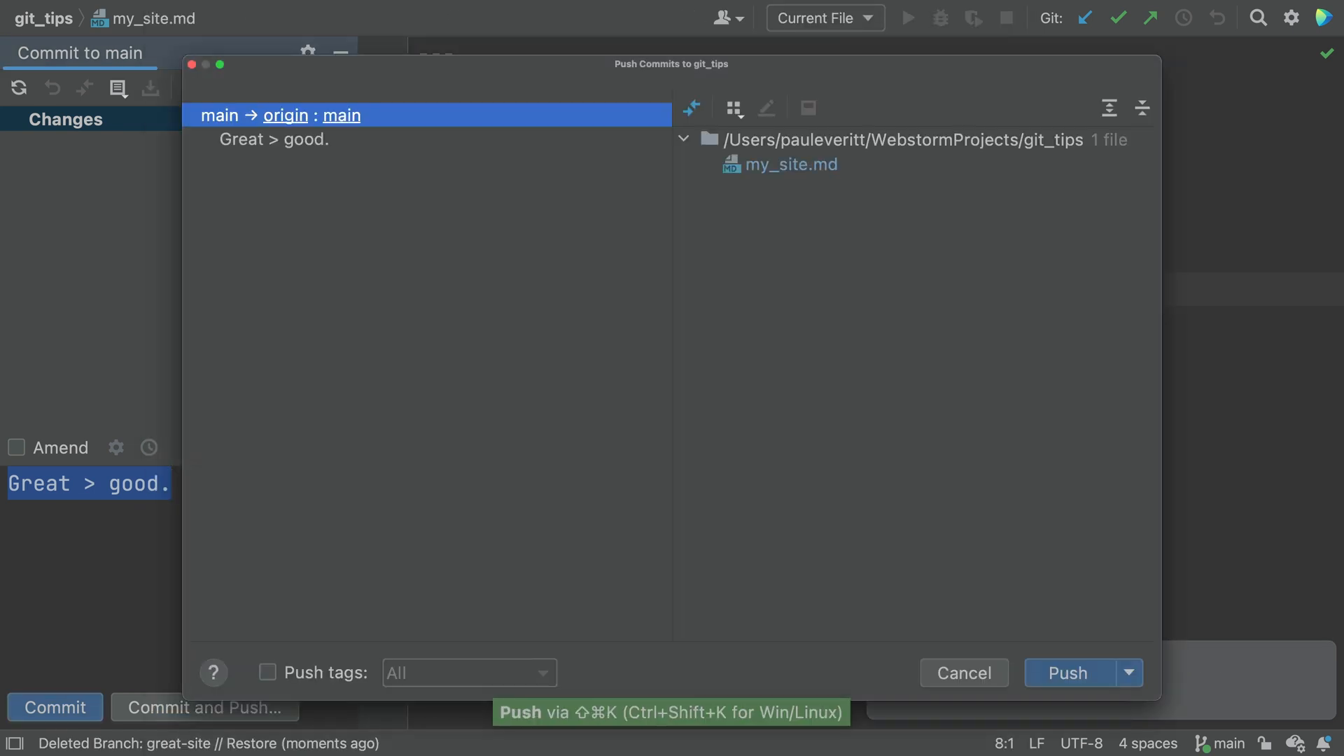
click(1068, 673)
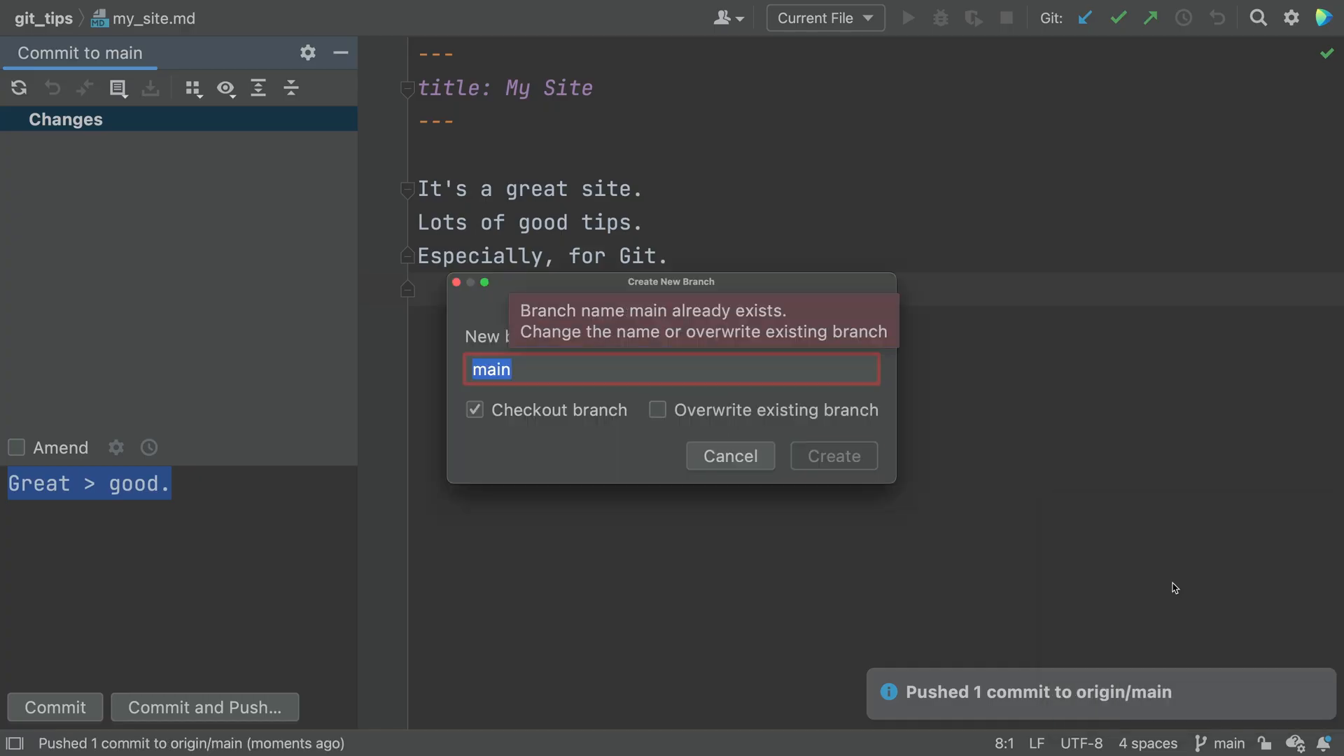
Start a new feature branch from the Git Branches popup.
click(834, 456)
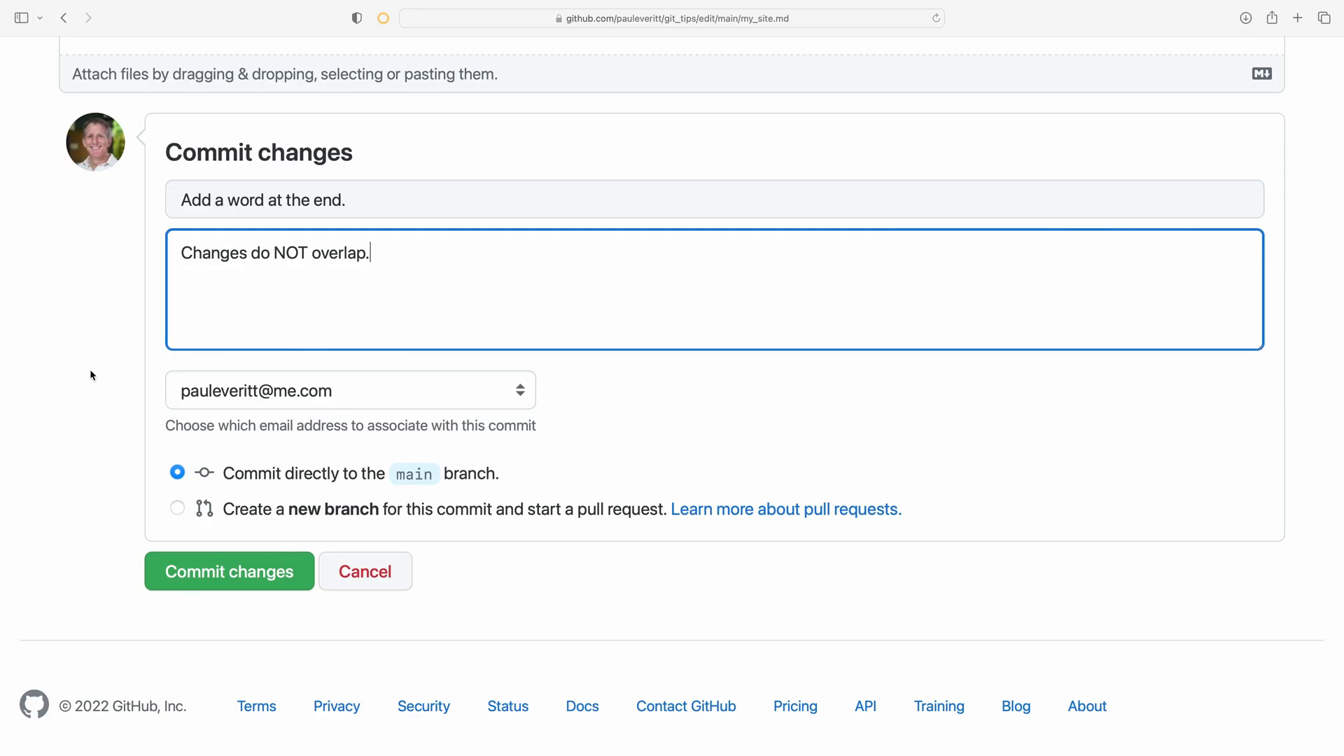
Commit the my_site.md web edit directly to main as 'Add a word at the end.'.
click(229, 572)
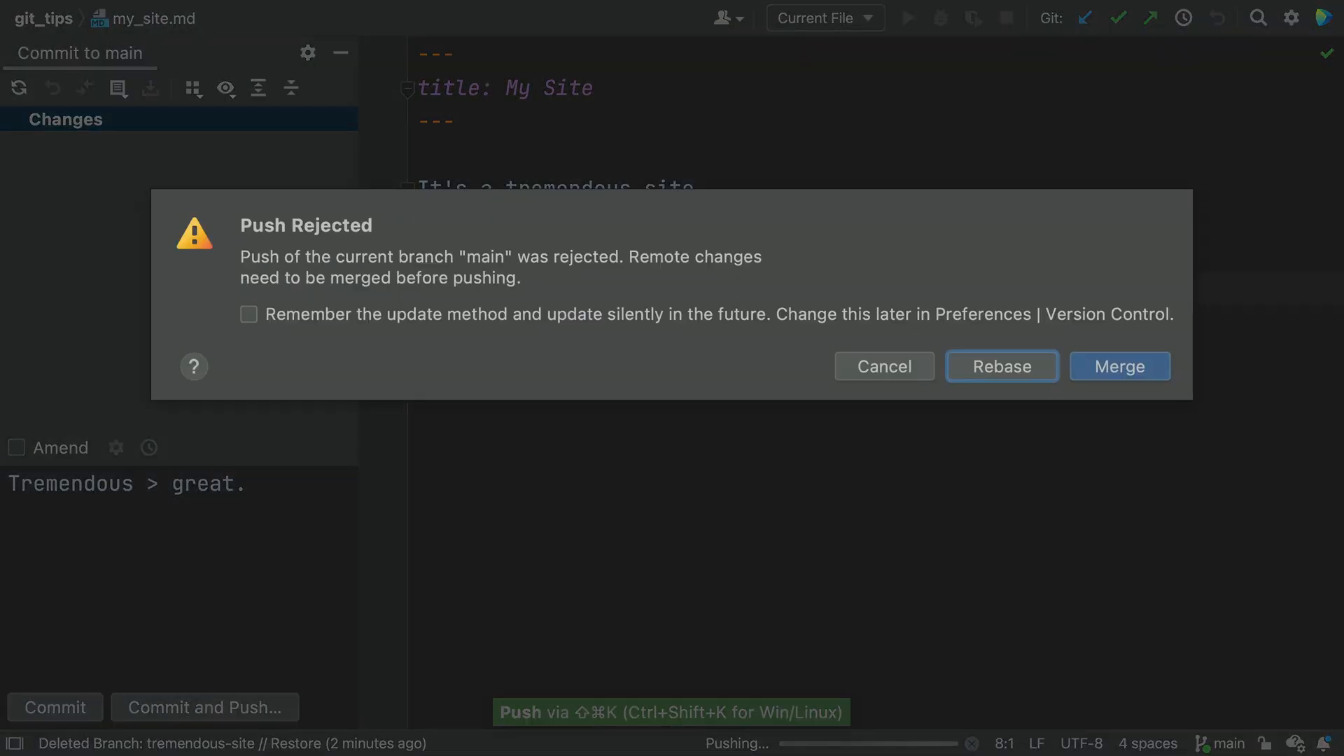
Merge the rejected push with the remote edit so the file ends with 'Git videos'.
click(1119, 366)
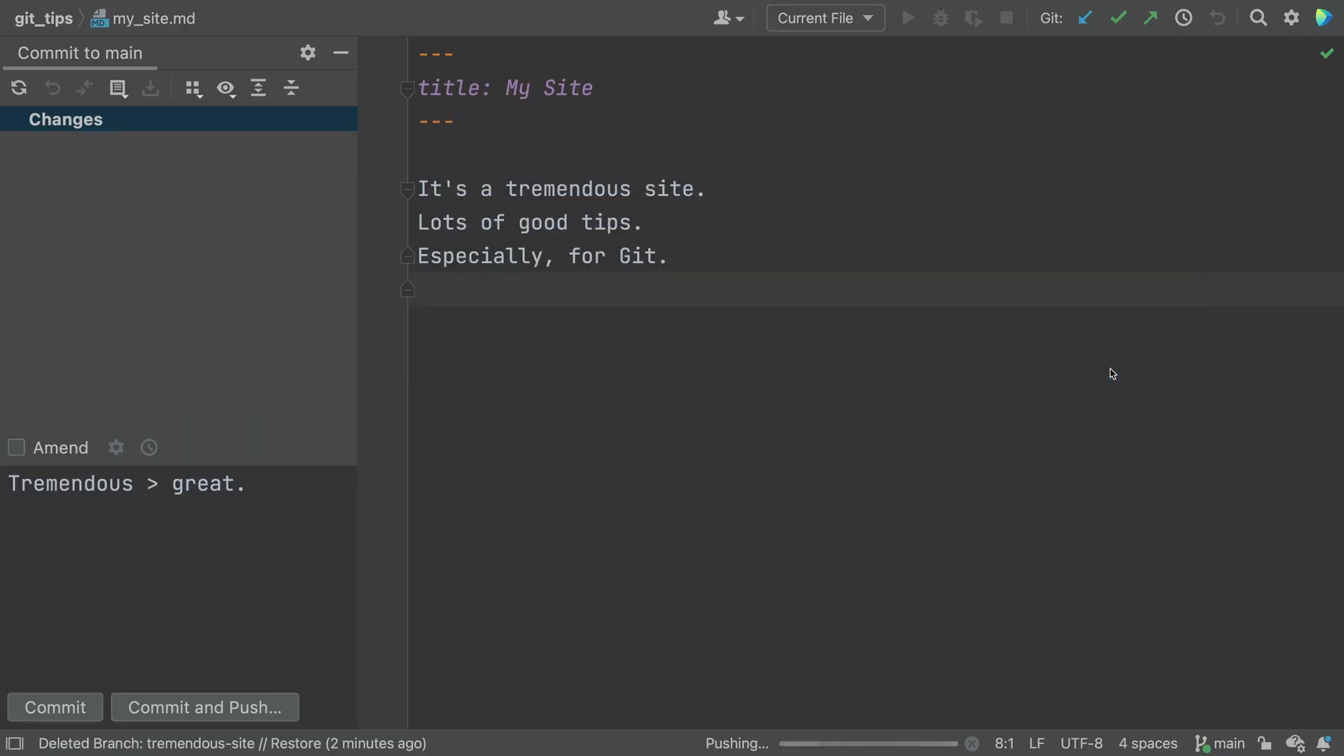
text(videos)
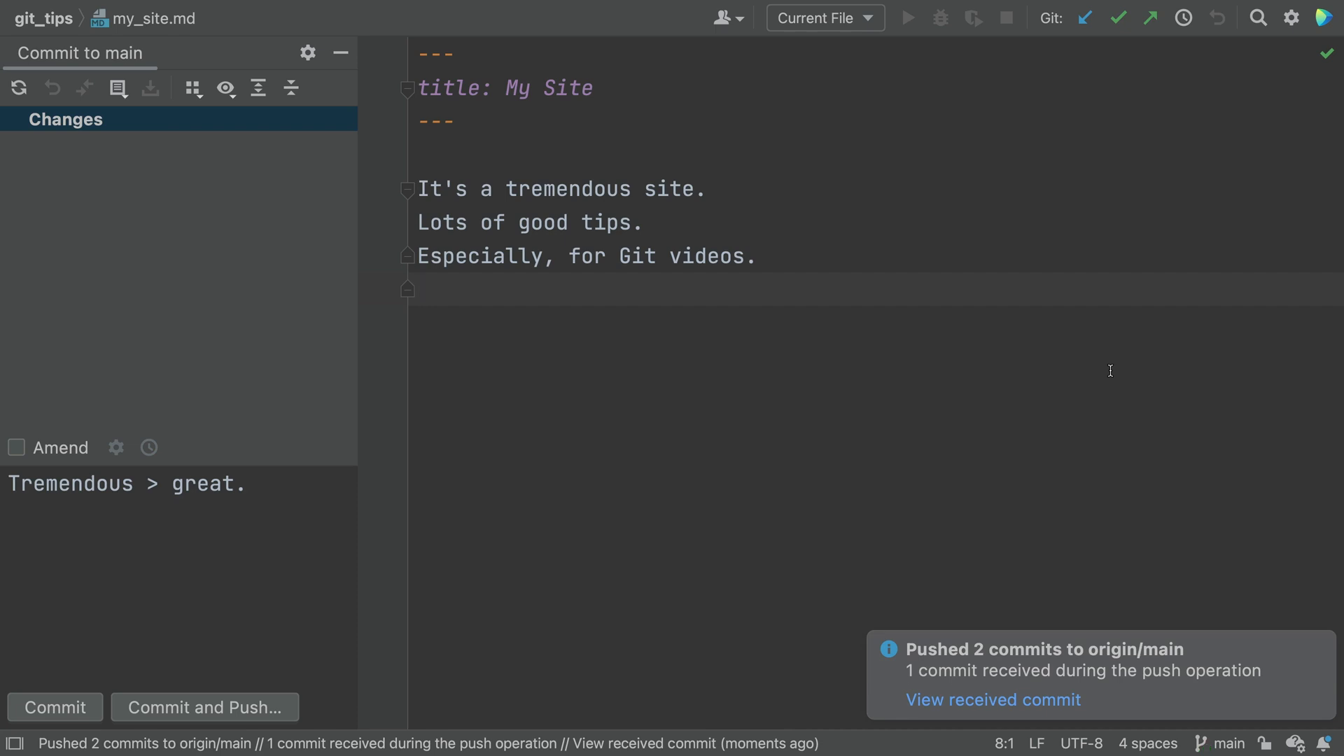
Push 'Hugely > tremendous' to origin/main, merge after rejection, and handle my_site.md's conflict manually.
click(202, 708)
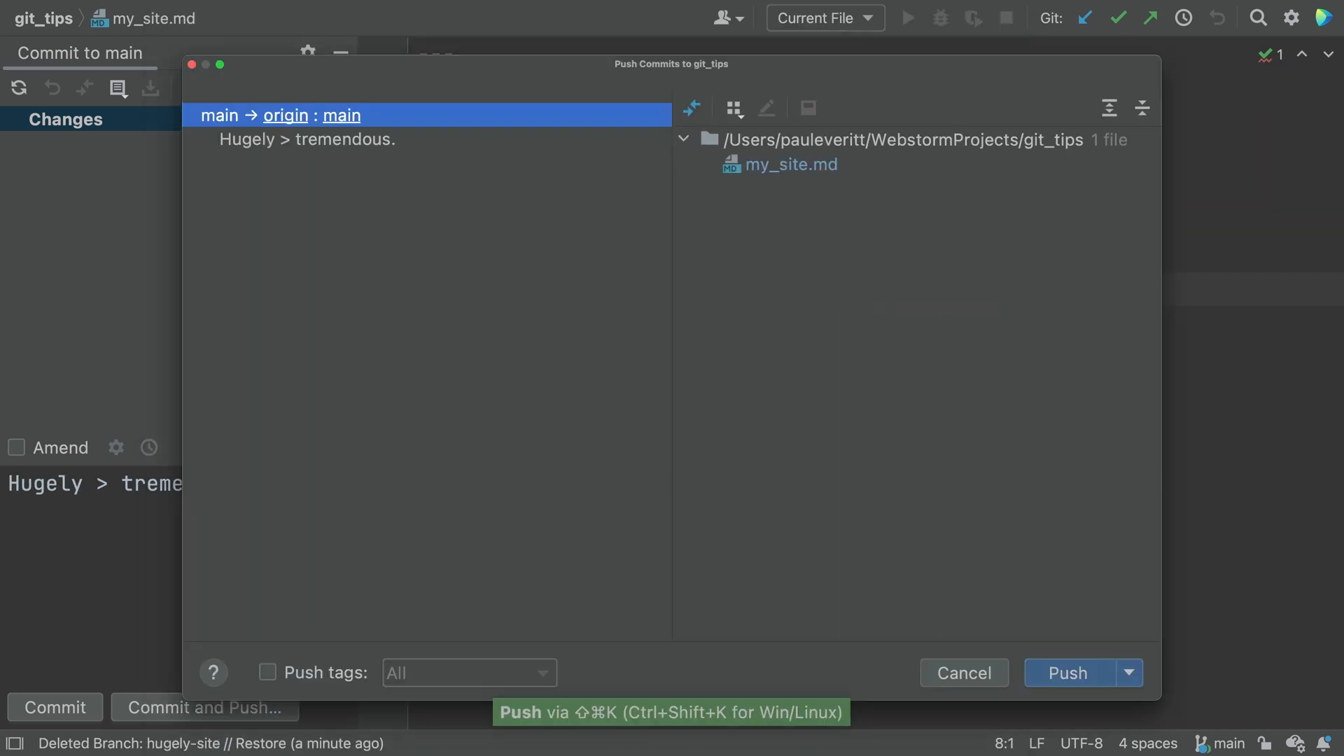
click(1067, 673)
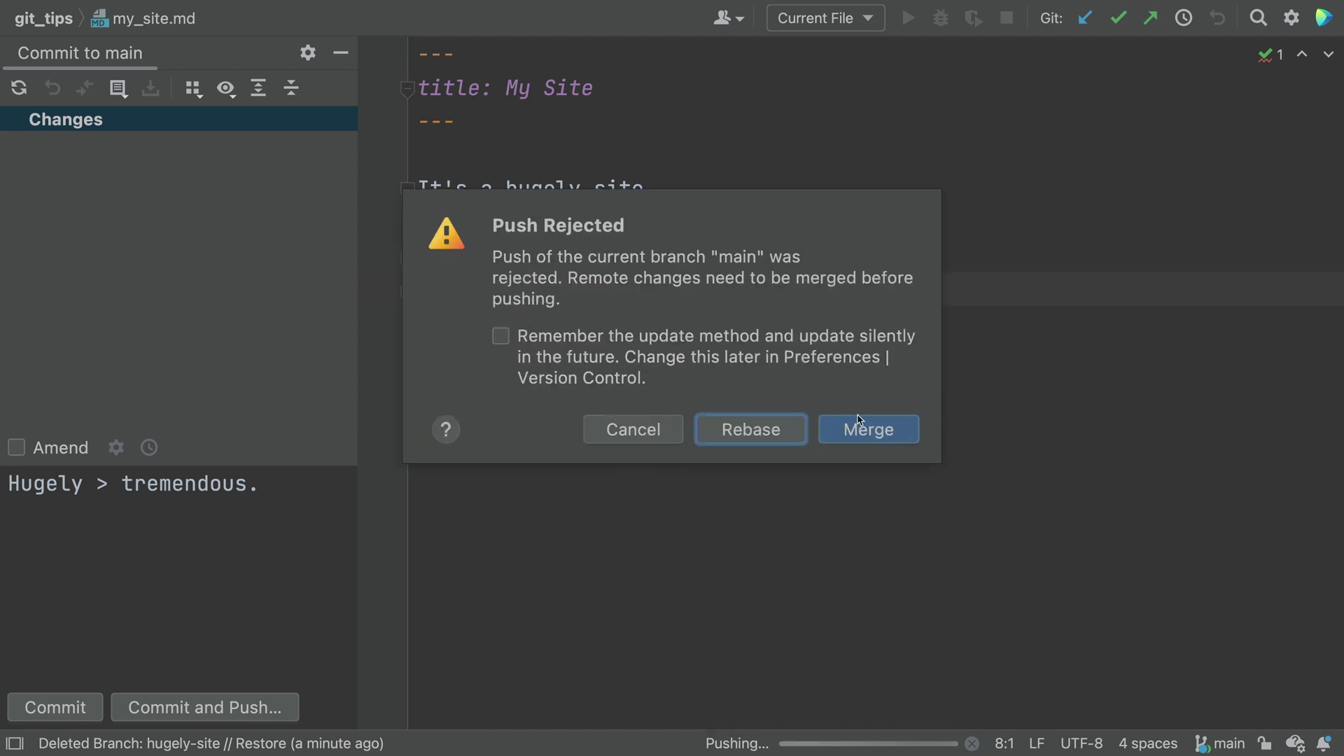
click(869, 429)
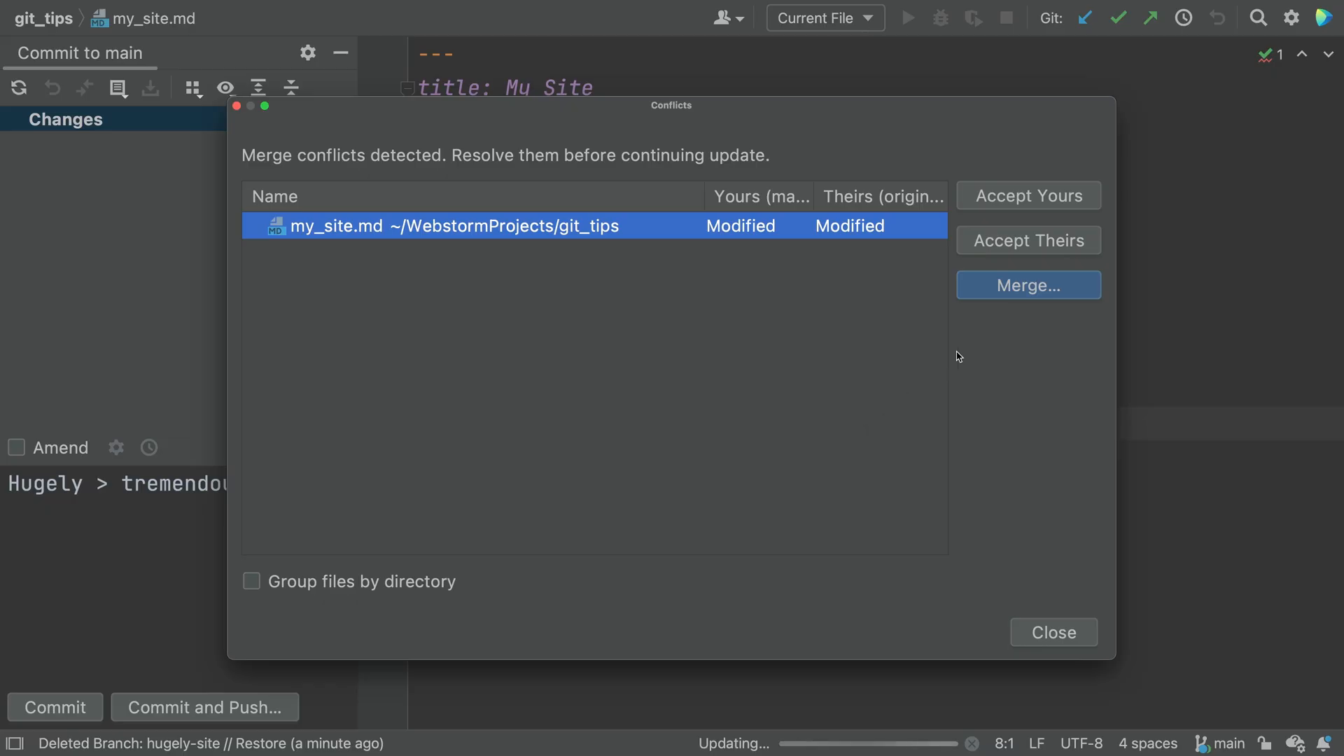
click(1029, 285)
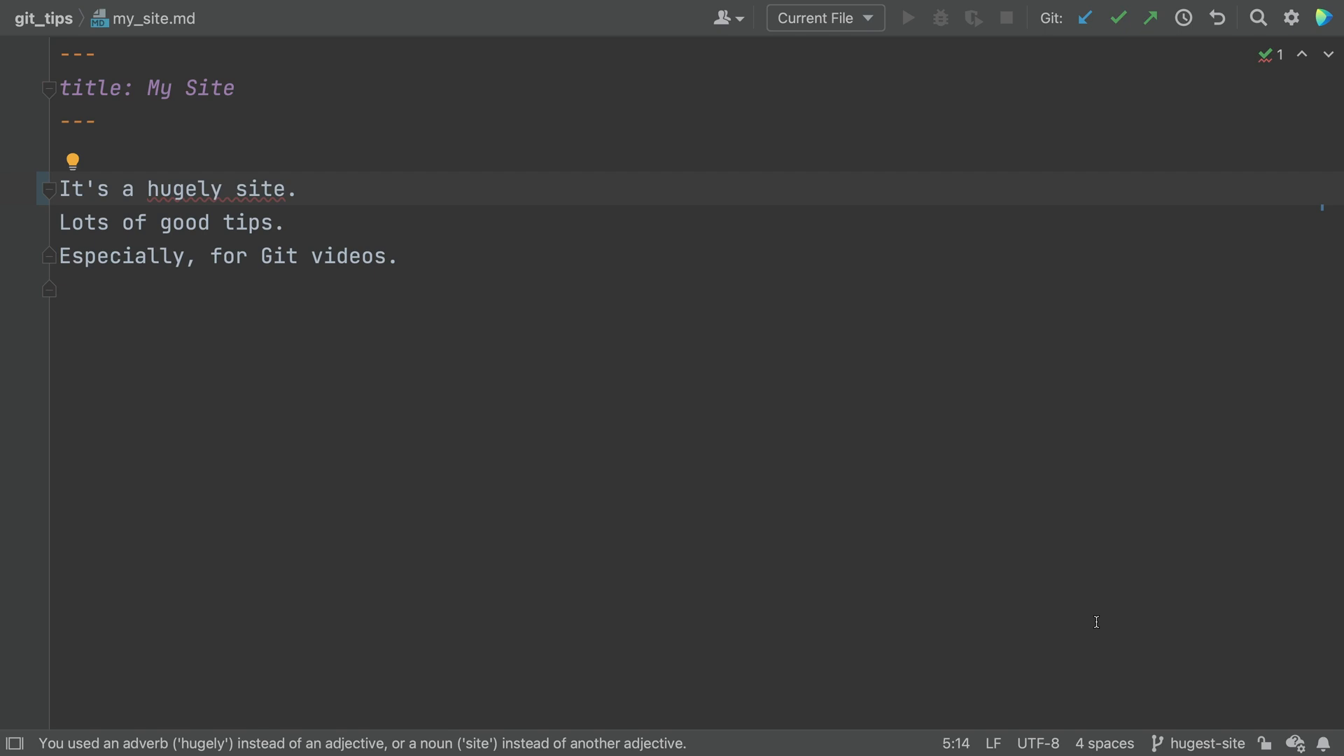
Commit 'Even huger.' on hugest-site, check out main, and merge hugest-site in.
click(1205, 743)
text(Even huger.)
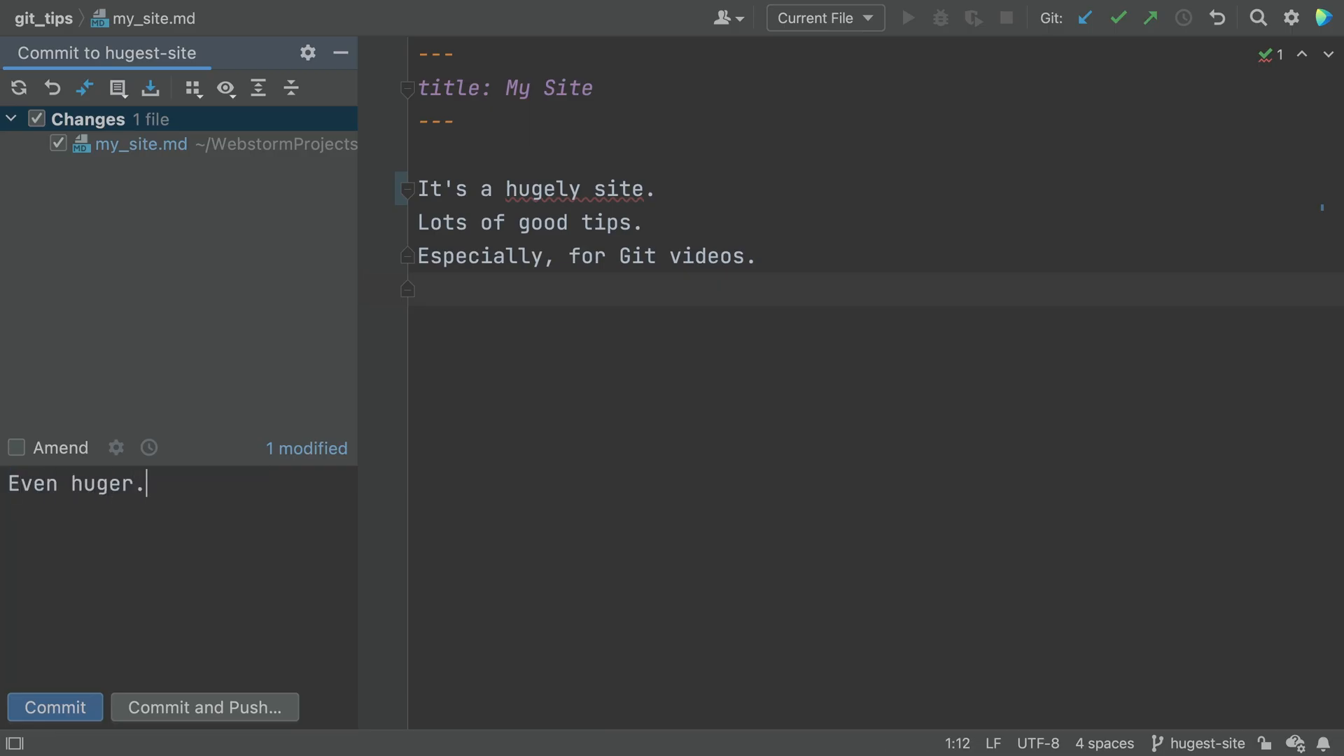
click(1210, 743)
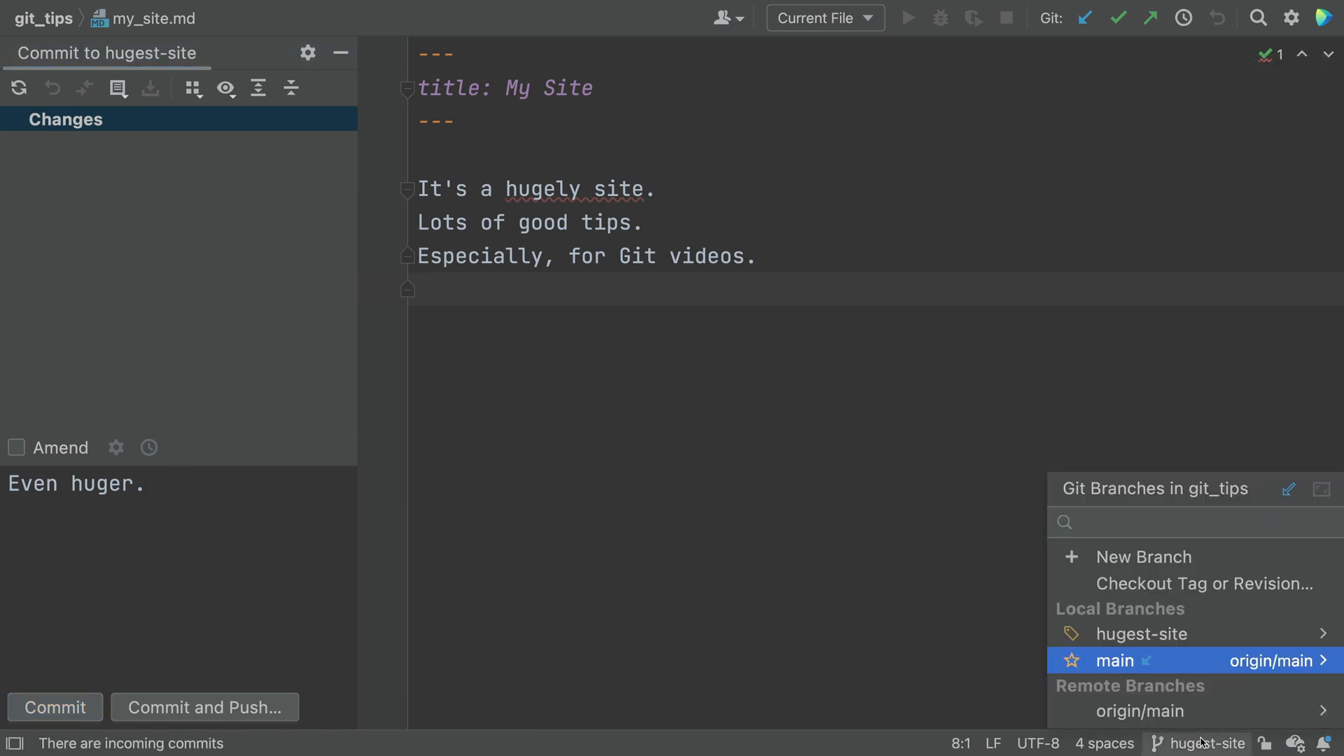
click(1114, 661)
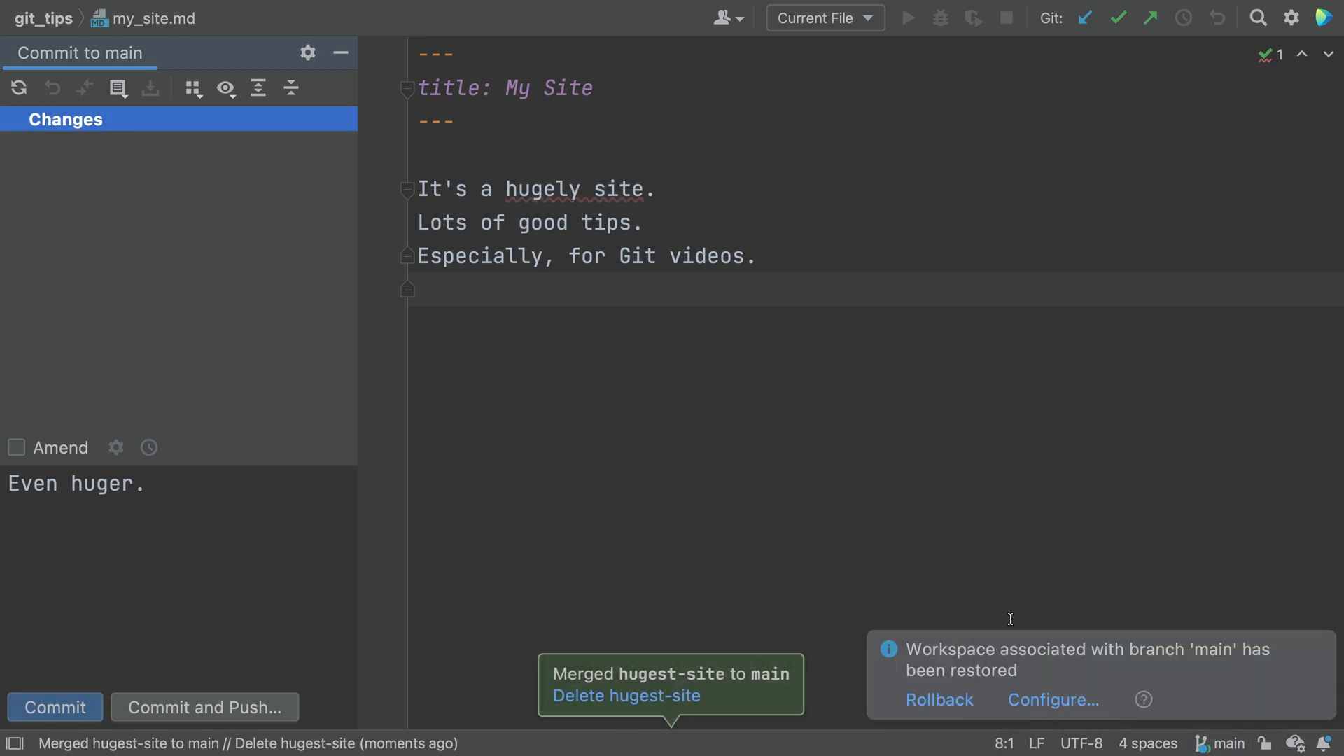
click(1222, 744)
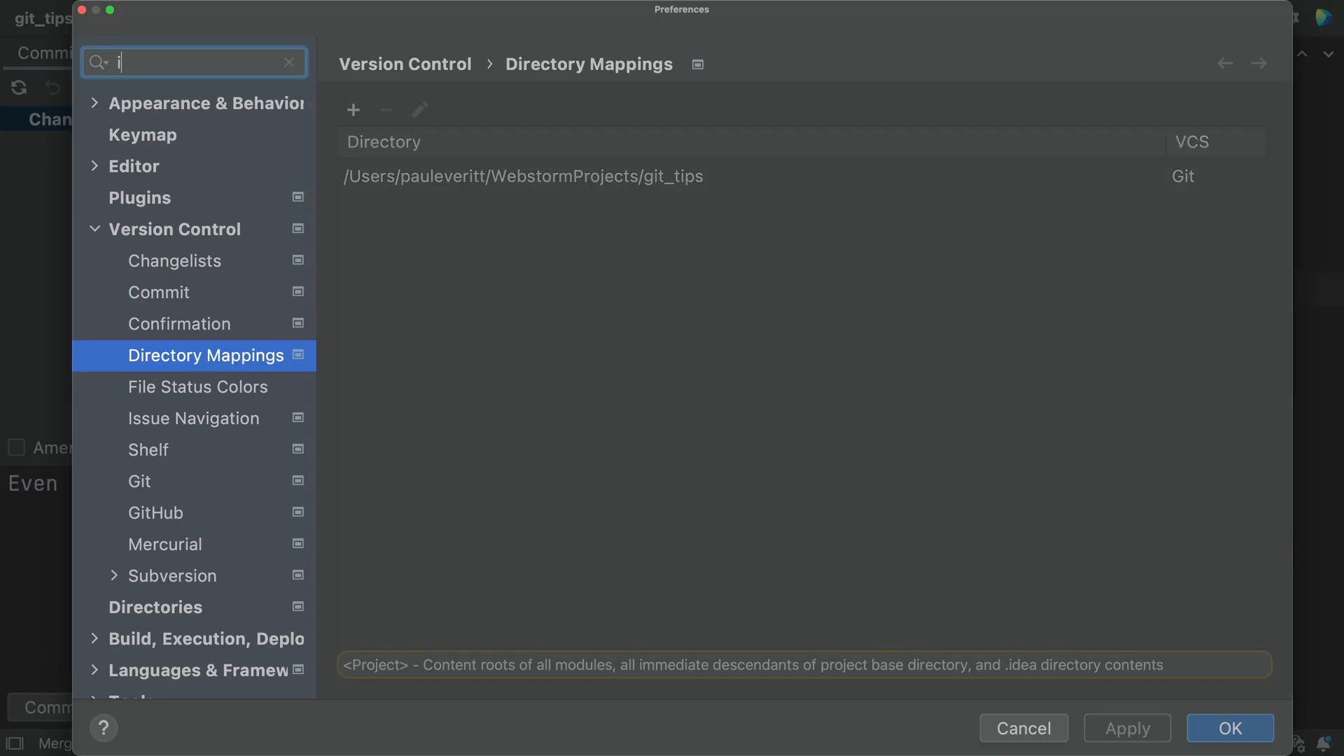
Search settings for 'incoming' and view Git's explicit incoming-commits check, set to Auto.
text(incoming)
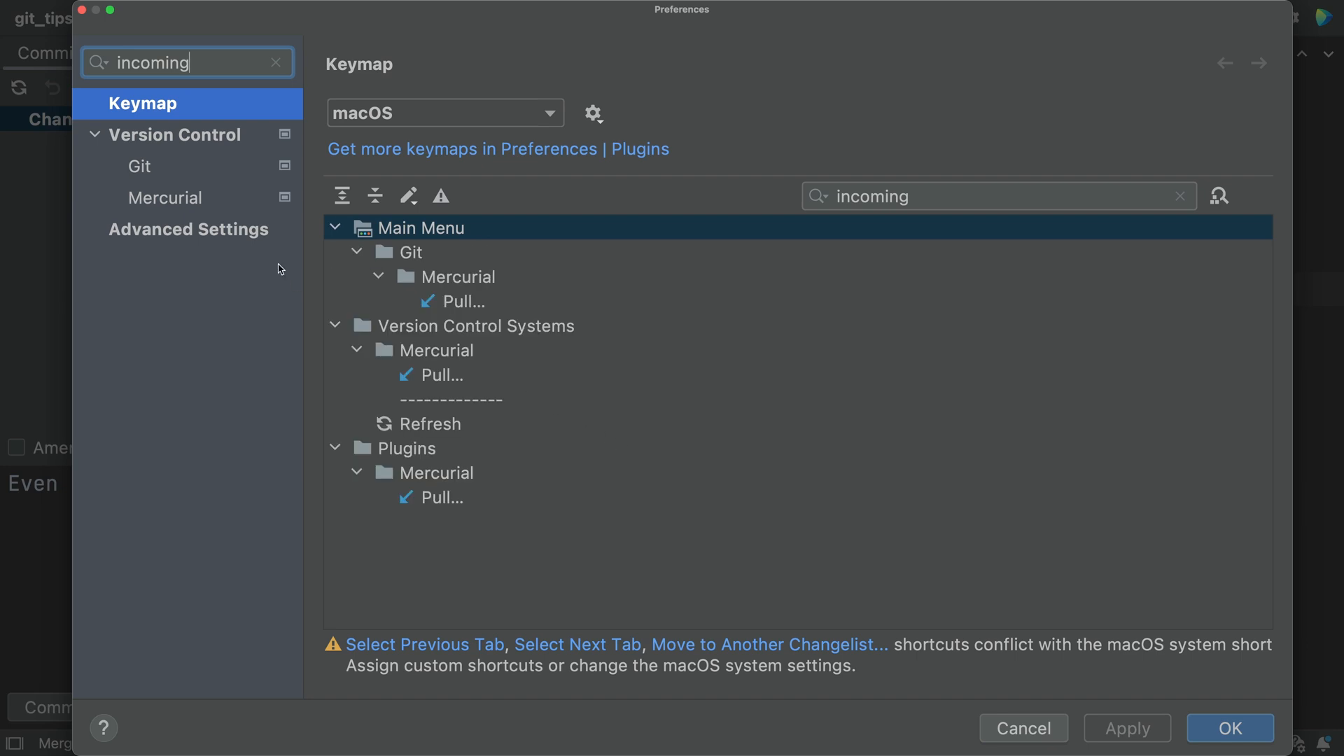
click(139, 167)
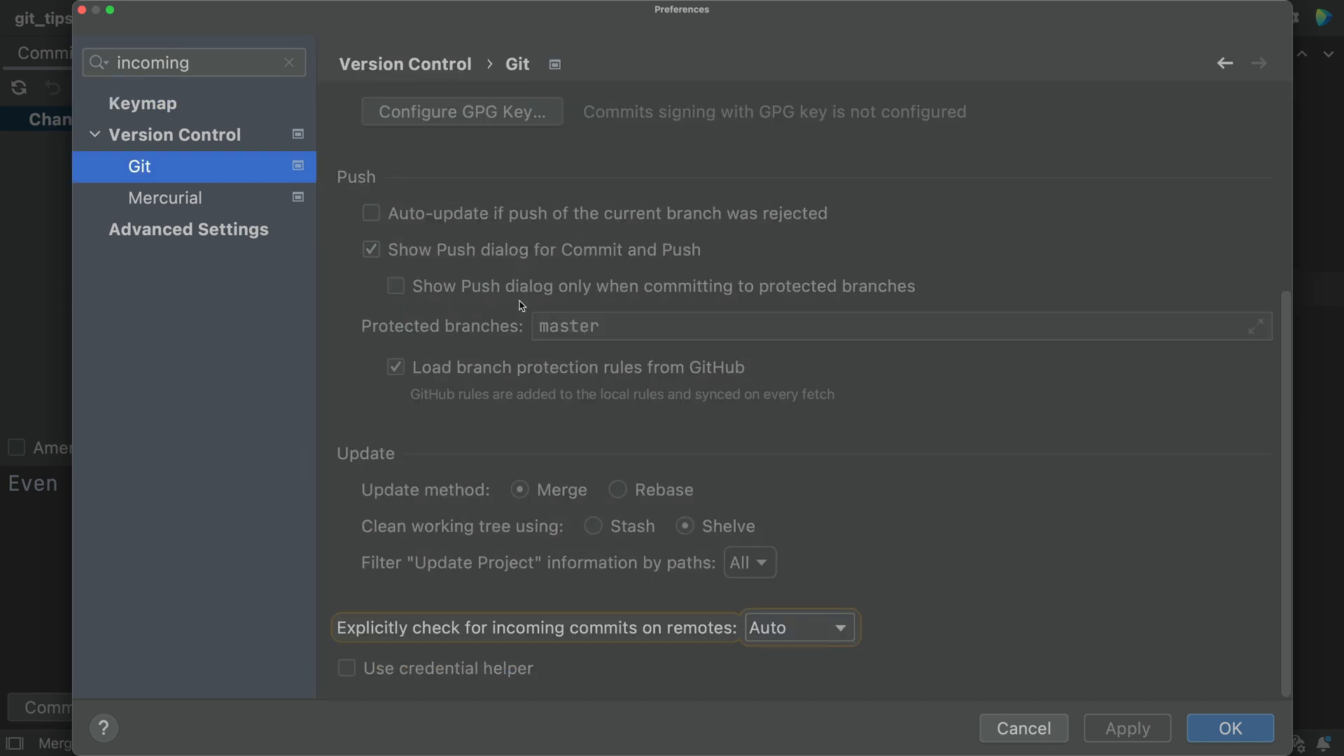
click(799, 628)
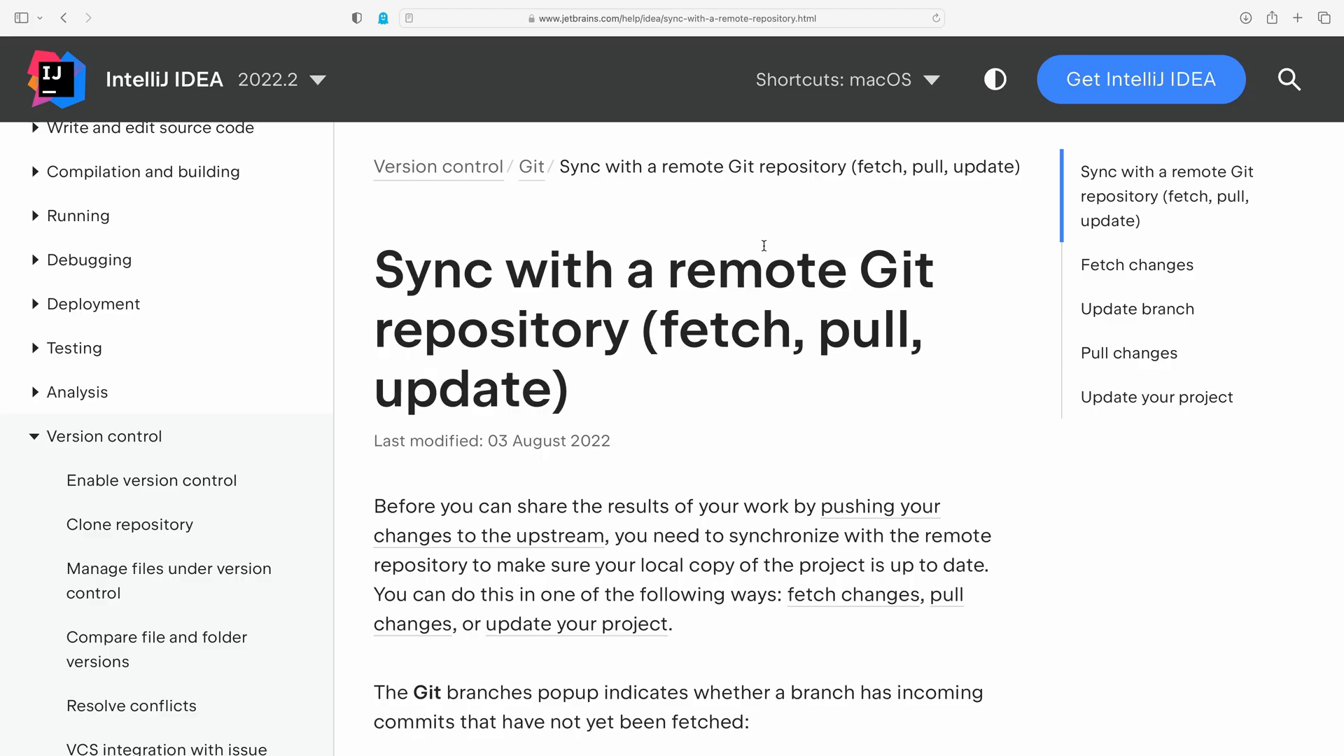
scroll(down, 3)
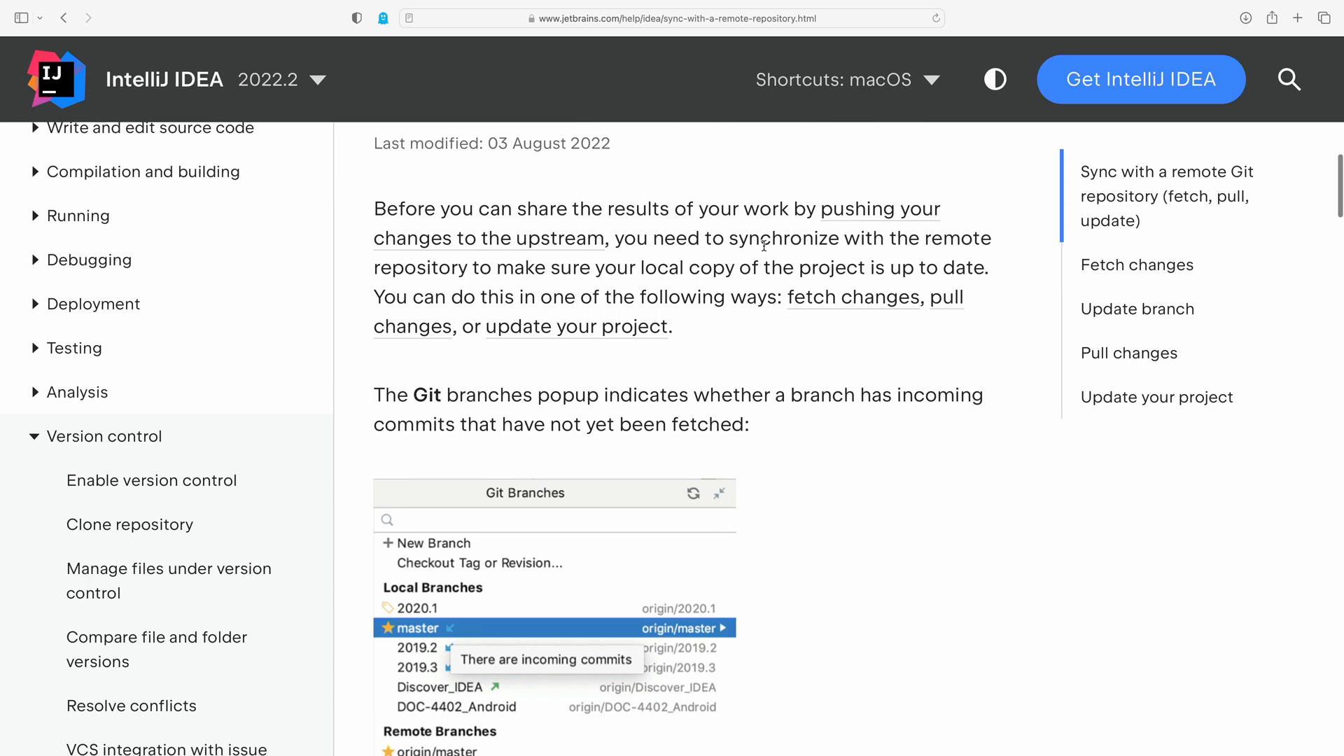
scroll(down, 3)
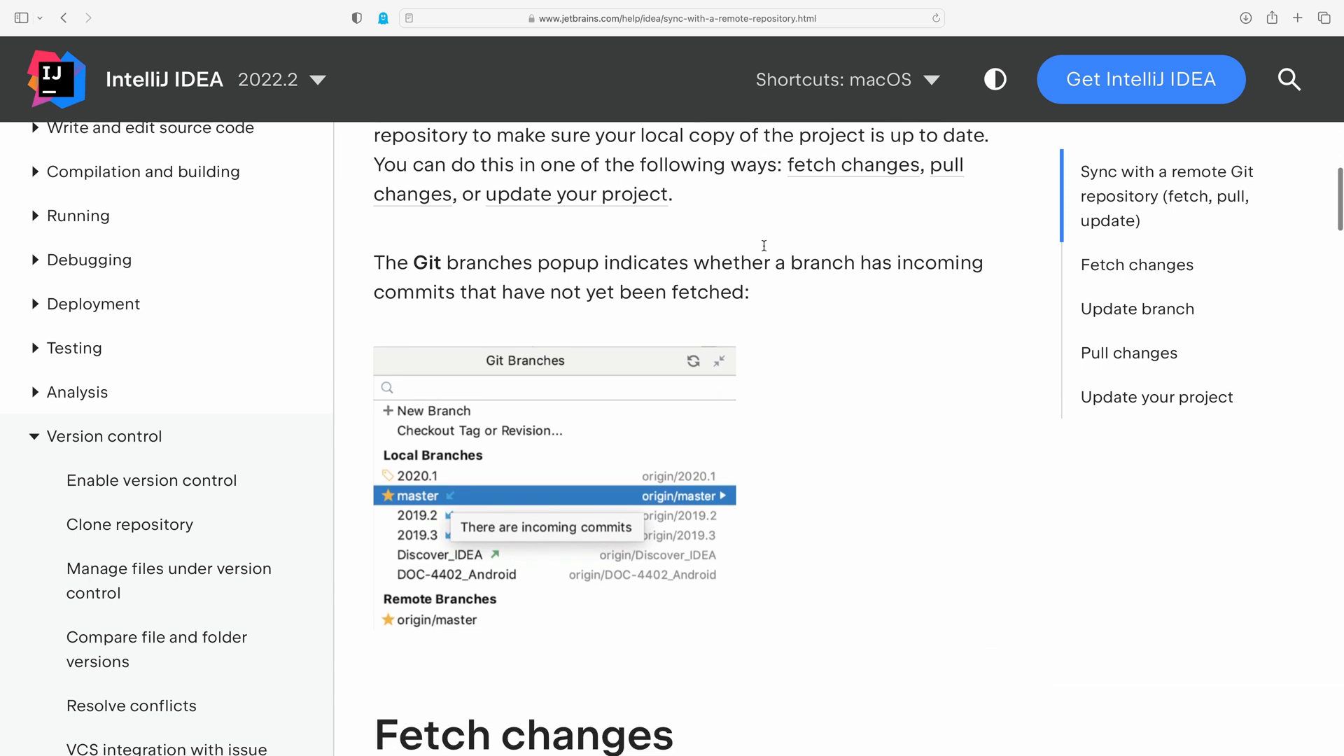
mouse_move(765, 250)
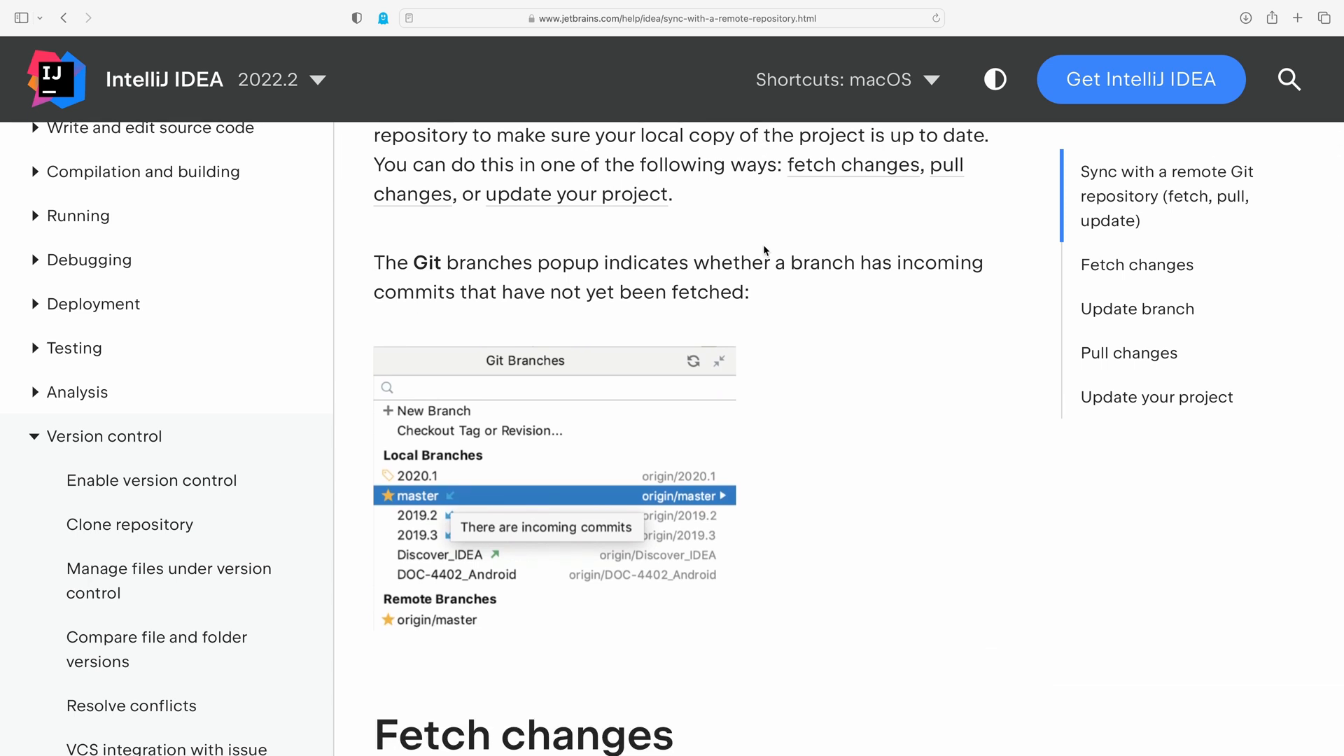